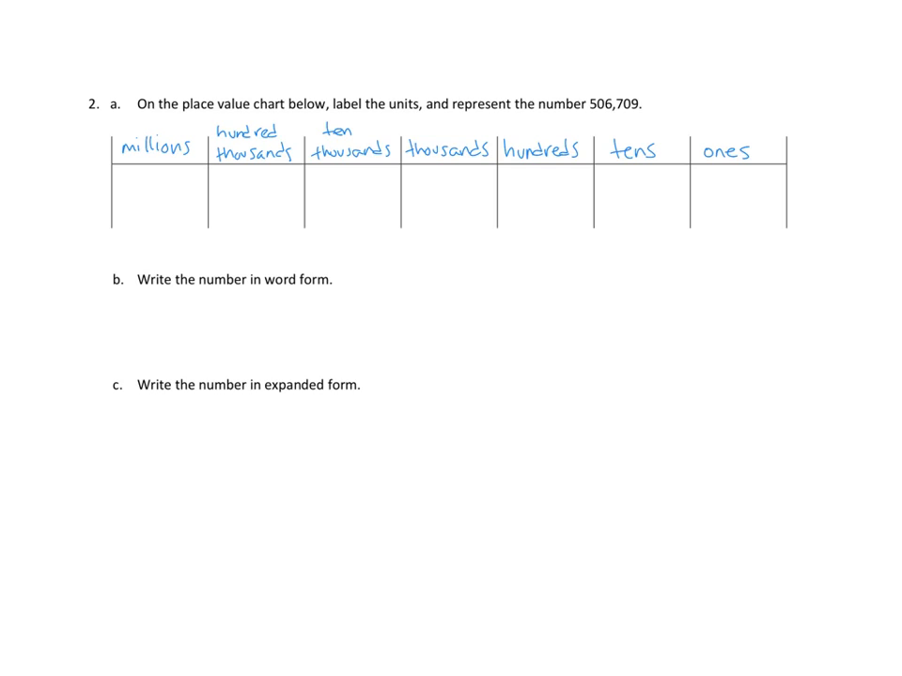
pyautogui.write('0 9')
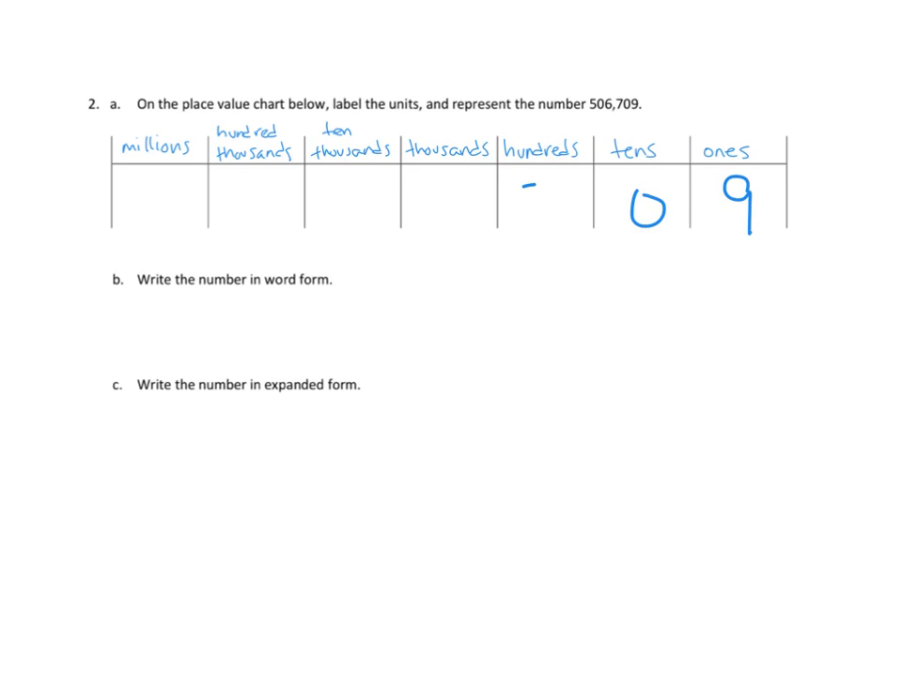
pyautogui.write('6 7')
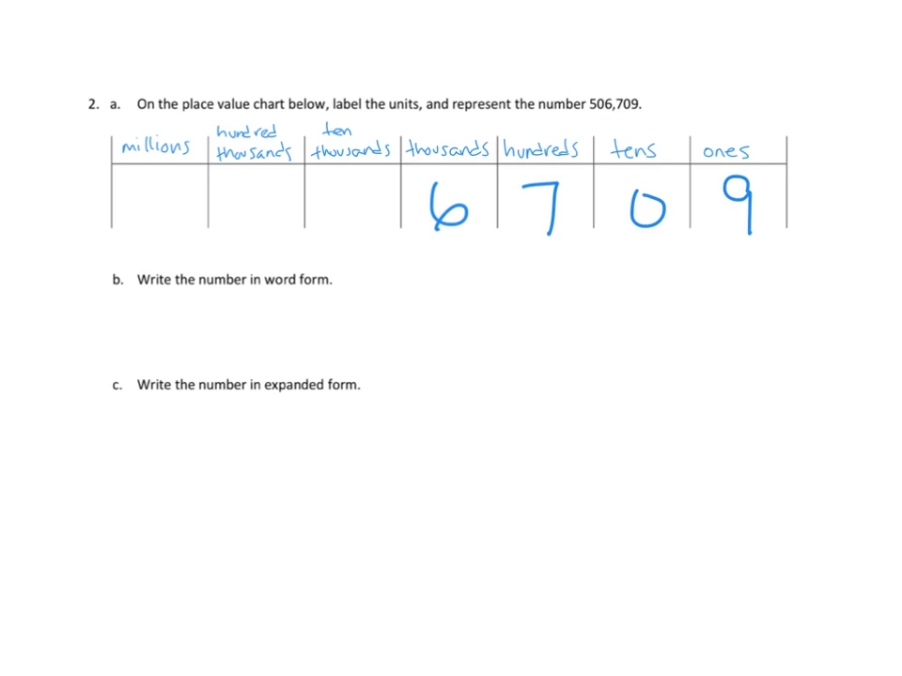
pyautogui.write('0')
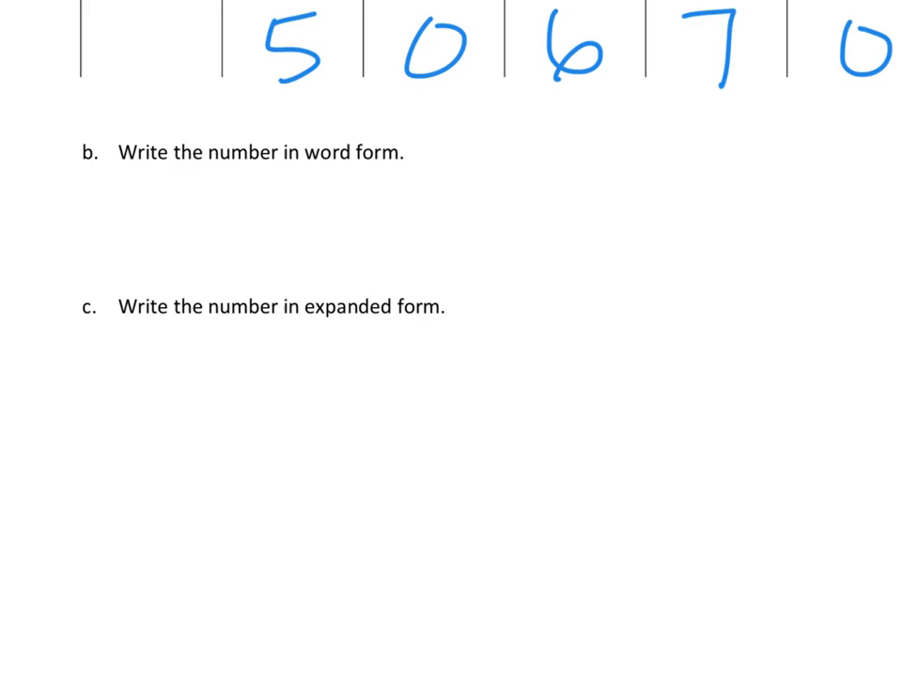
pyautogui.write('9')
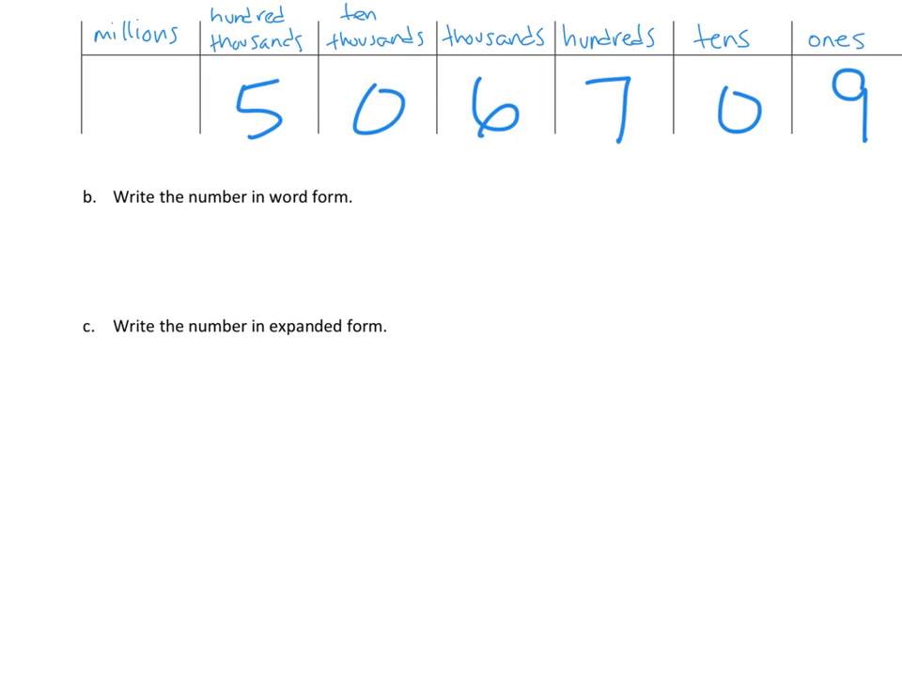
pyautogui.write('five hundred six thousand,')
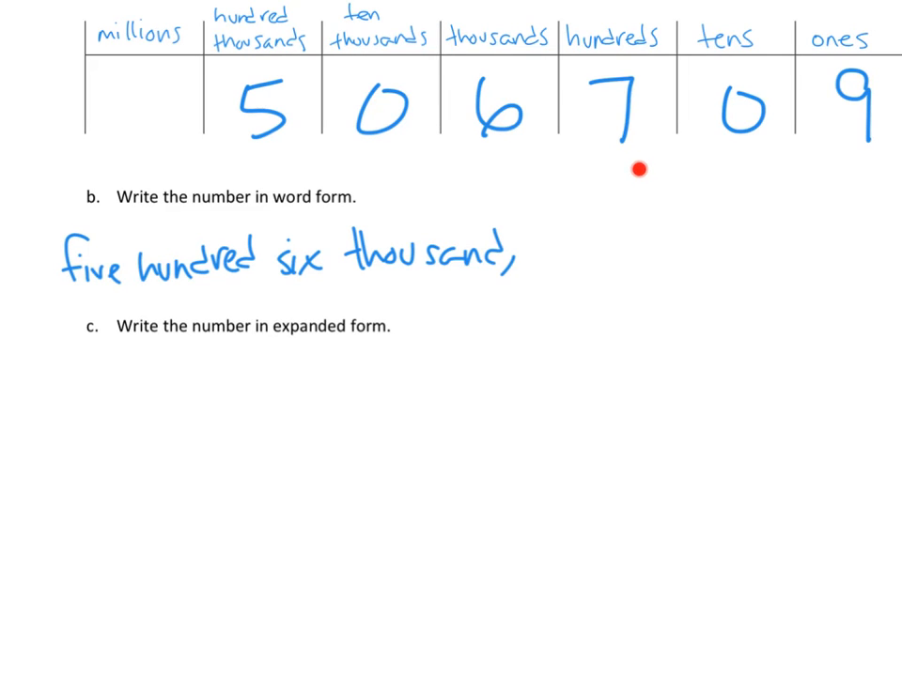
pyautogui.write('se')
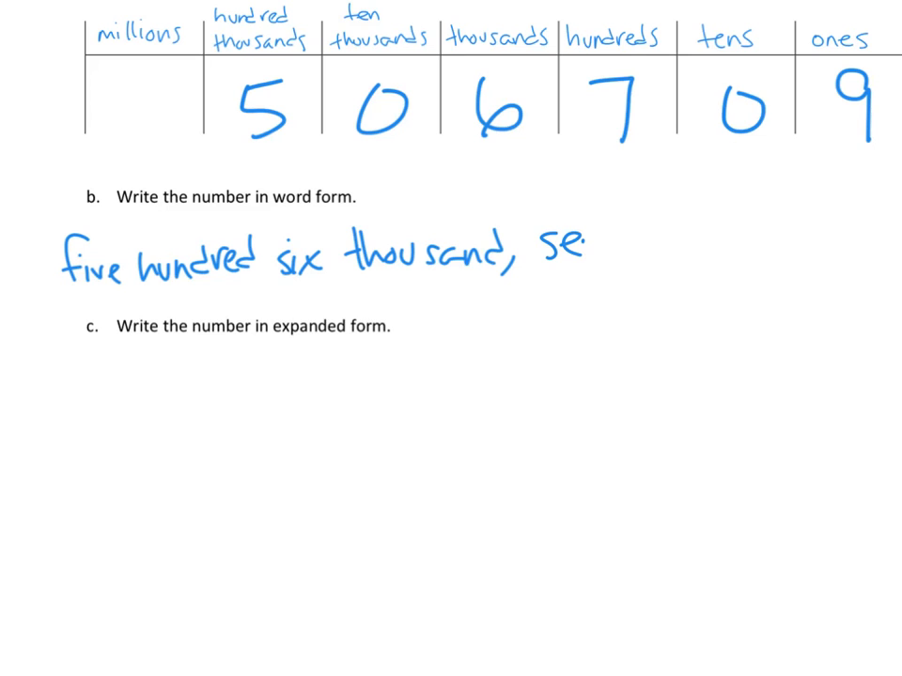